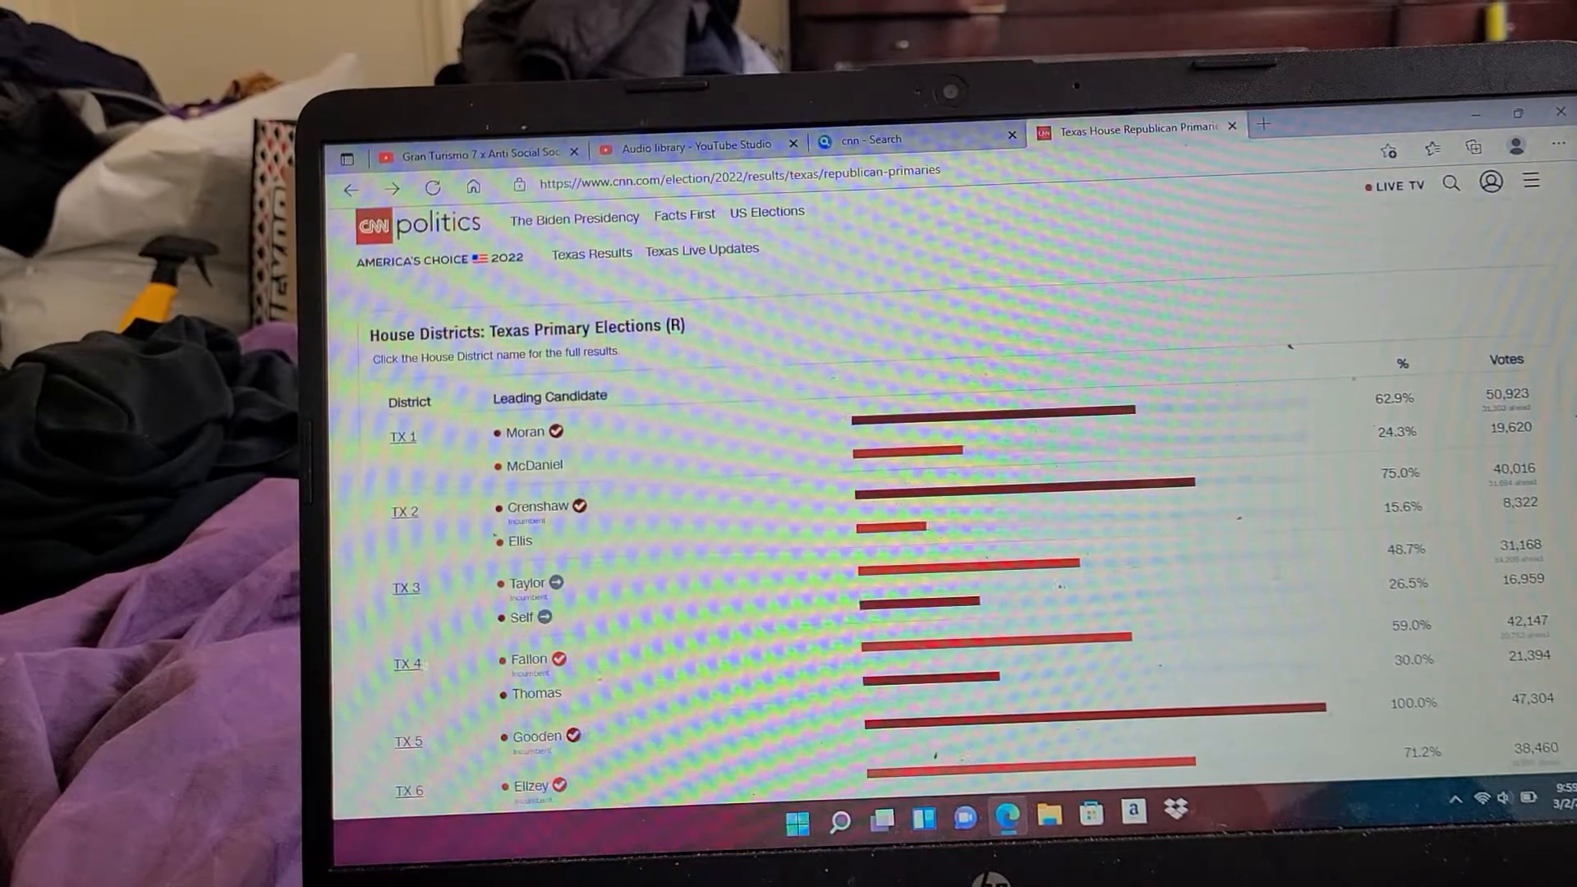
pyautogui.scroll(-3)
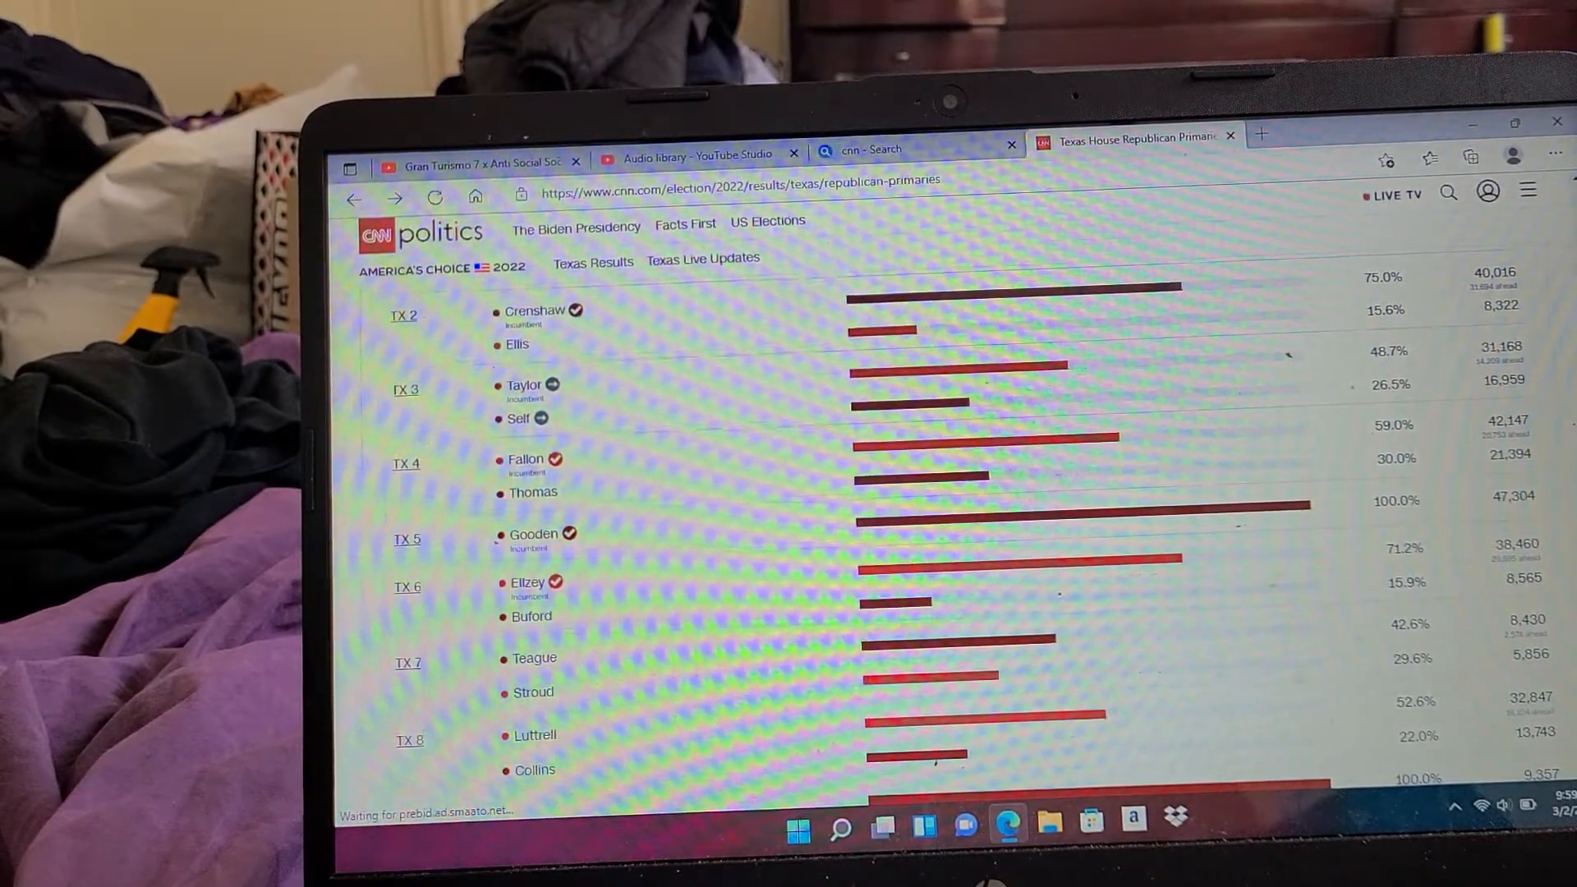
pyautogui.scroll(-3)
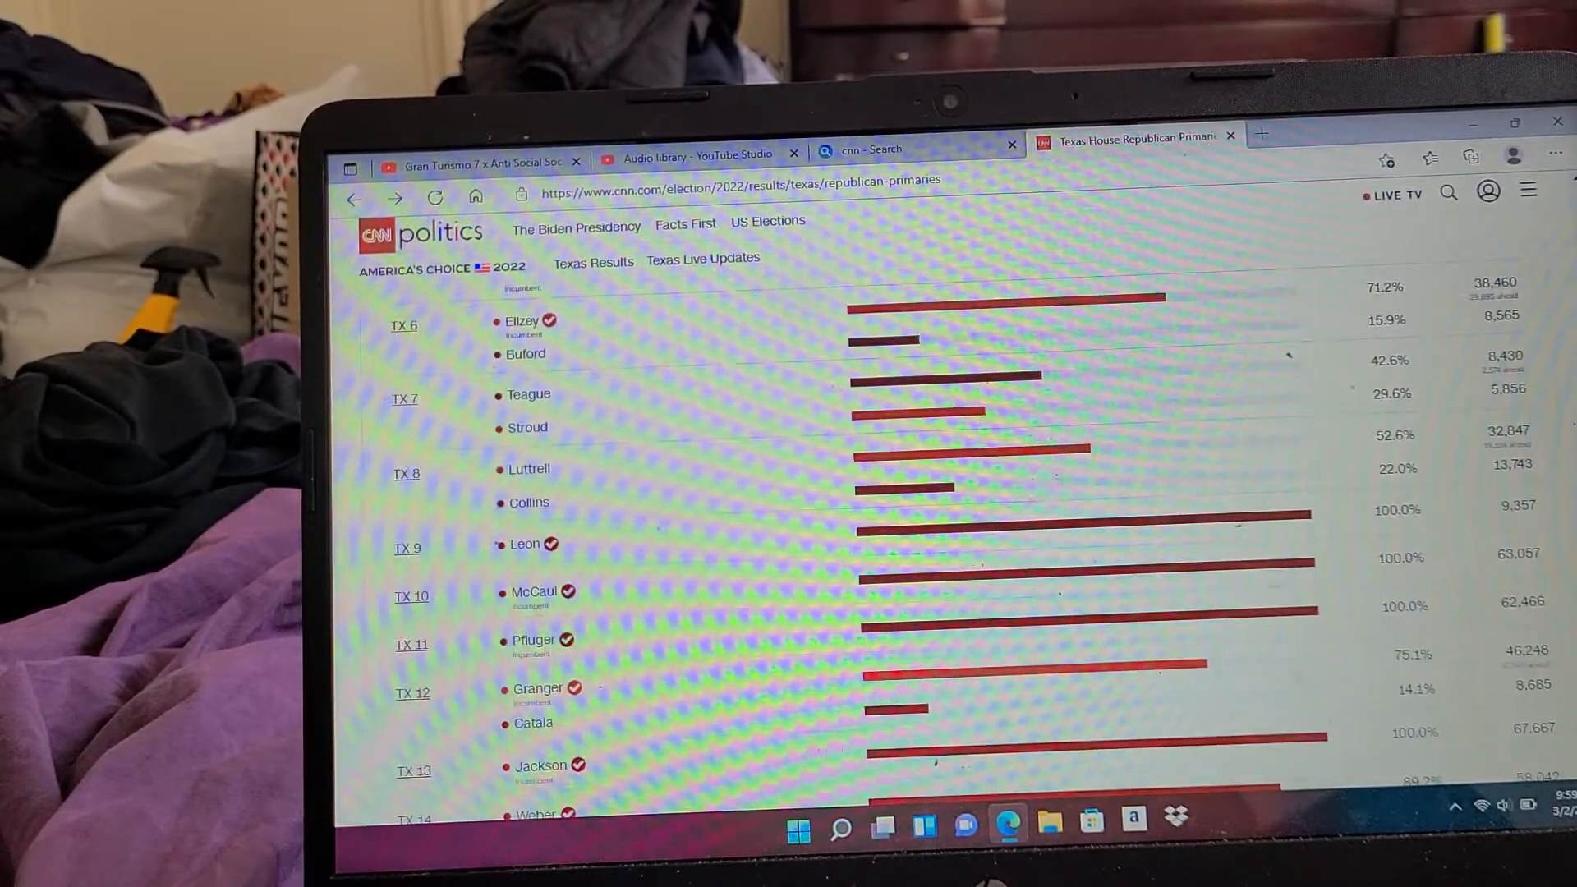
pyautogui.scroll(-3)
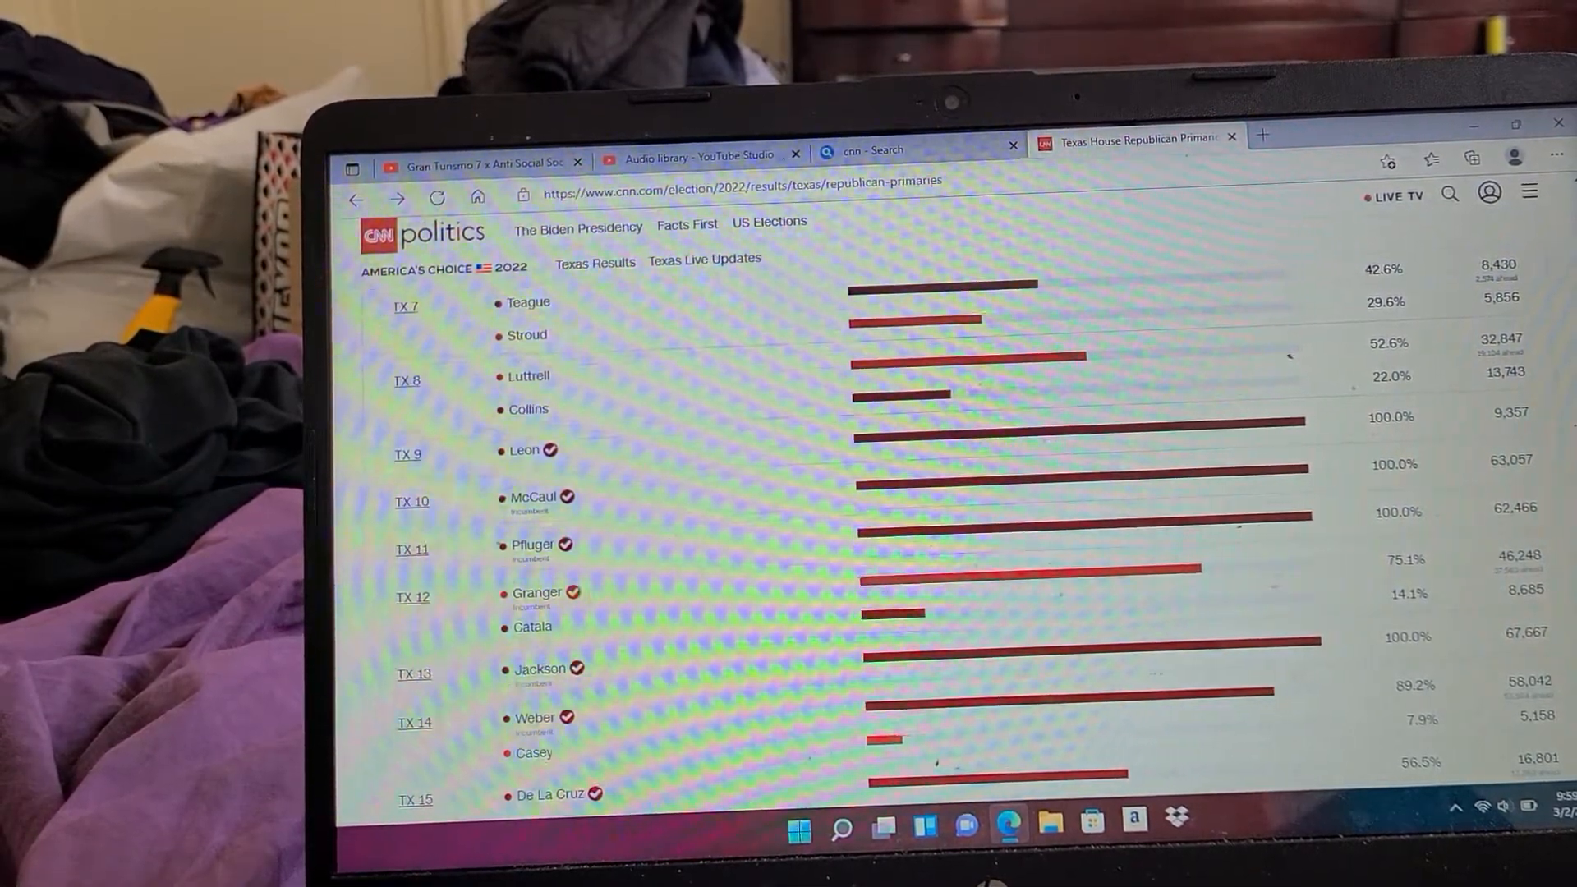
pyautogui.scroll(-3)
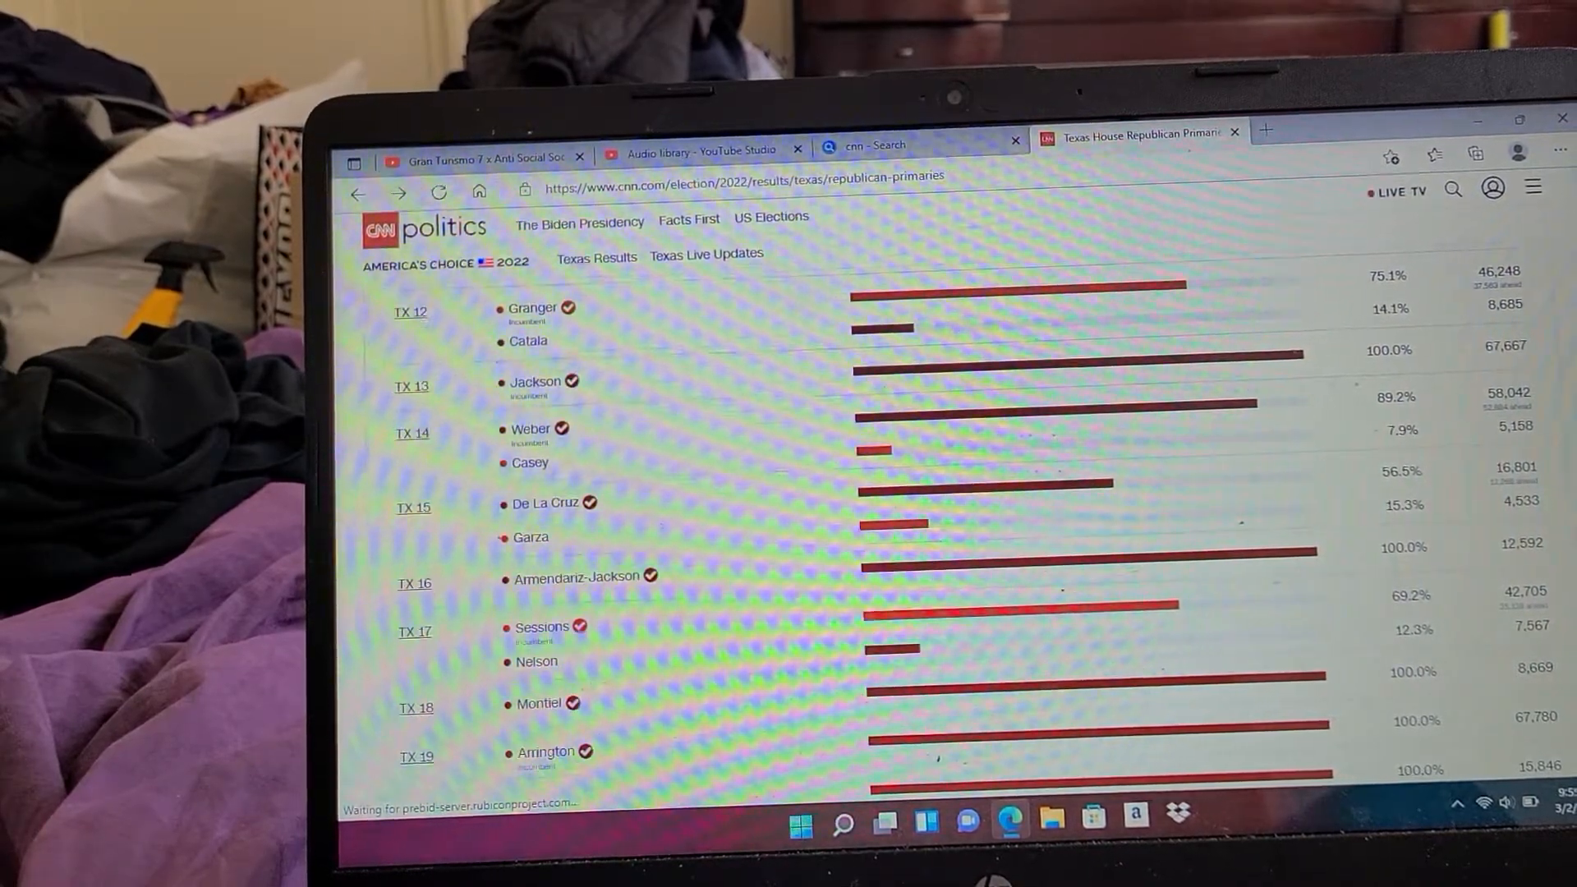
pyautogui.scroll(-3)
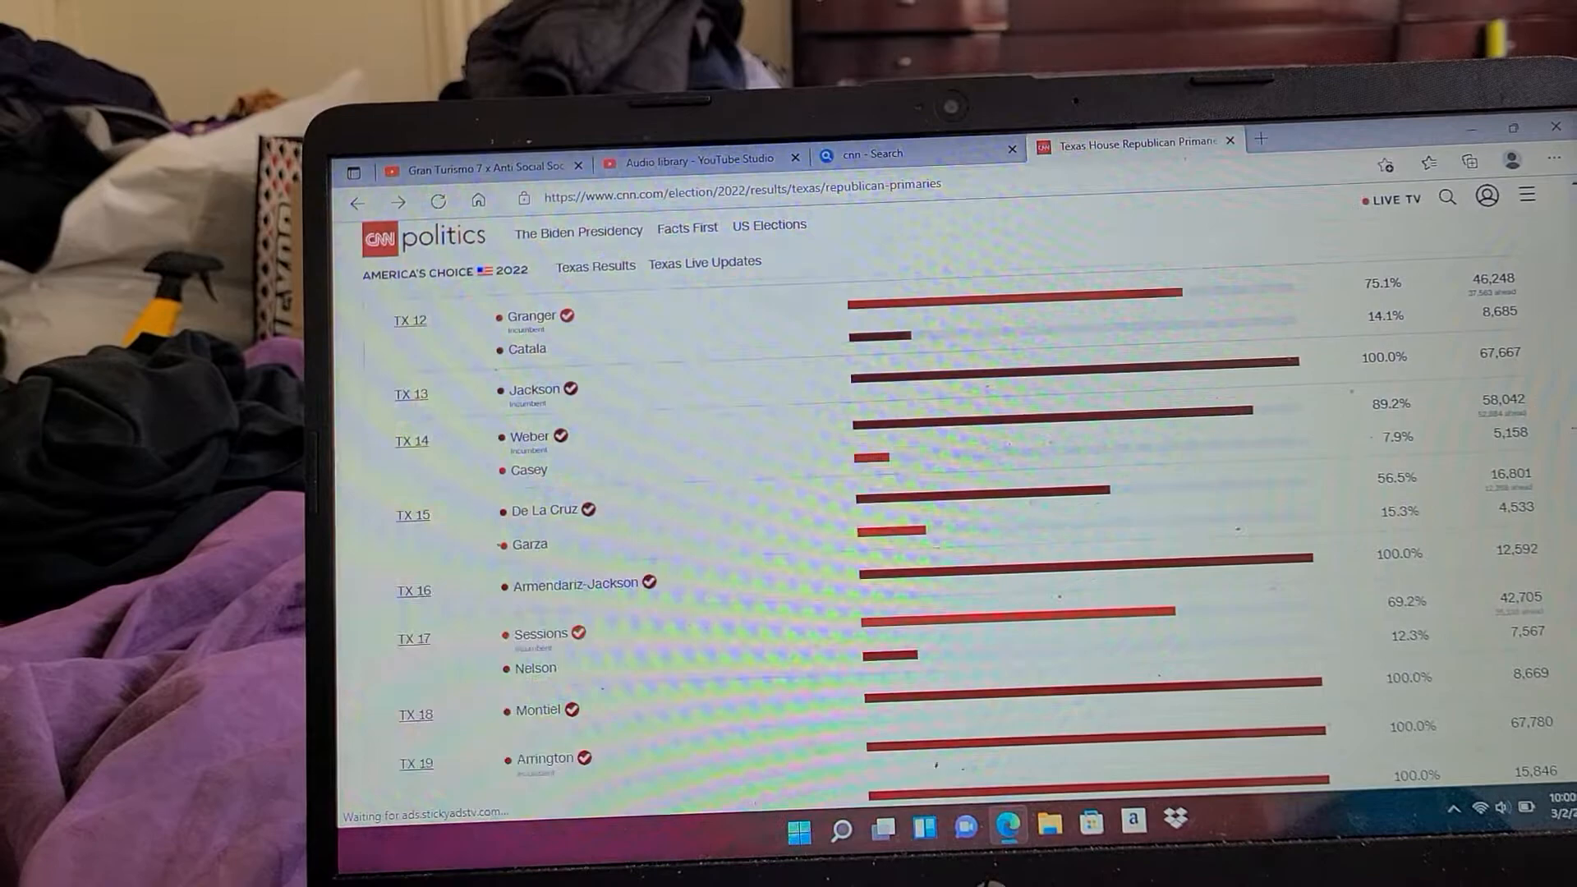
pyautogui.scroll(-3)
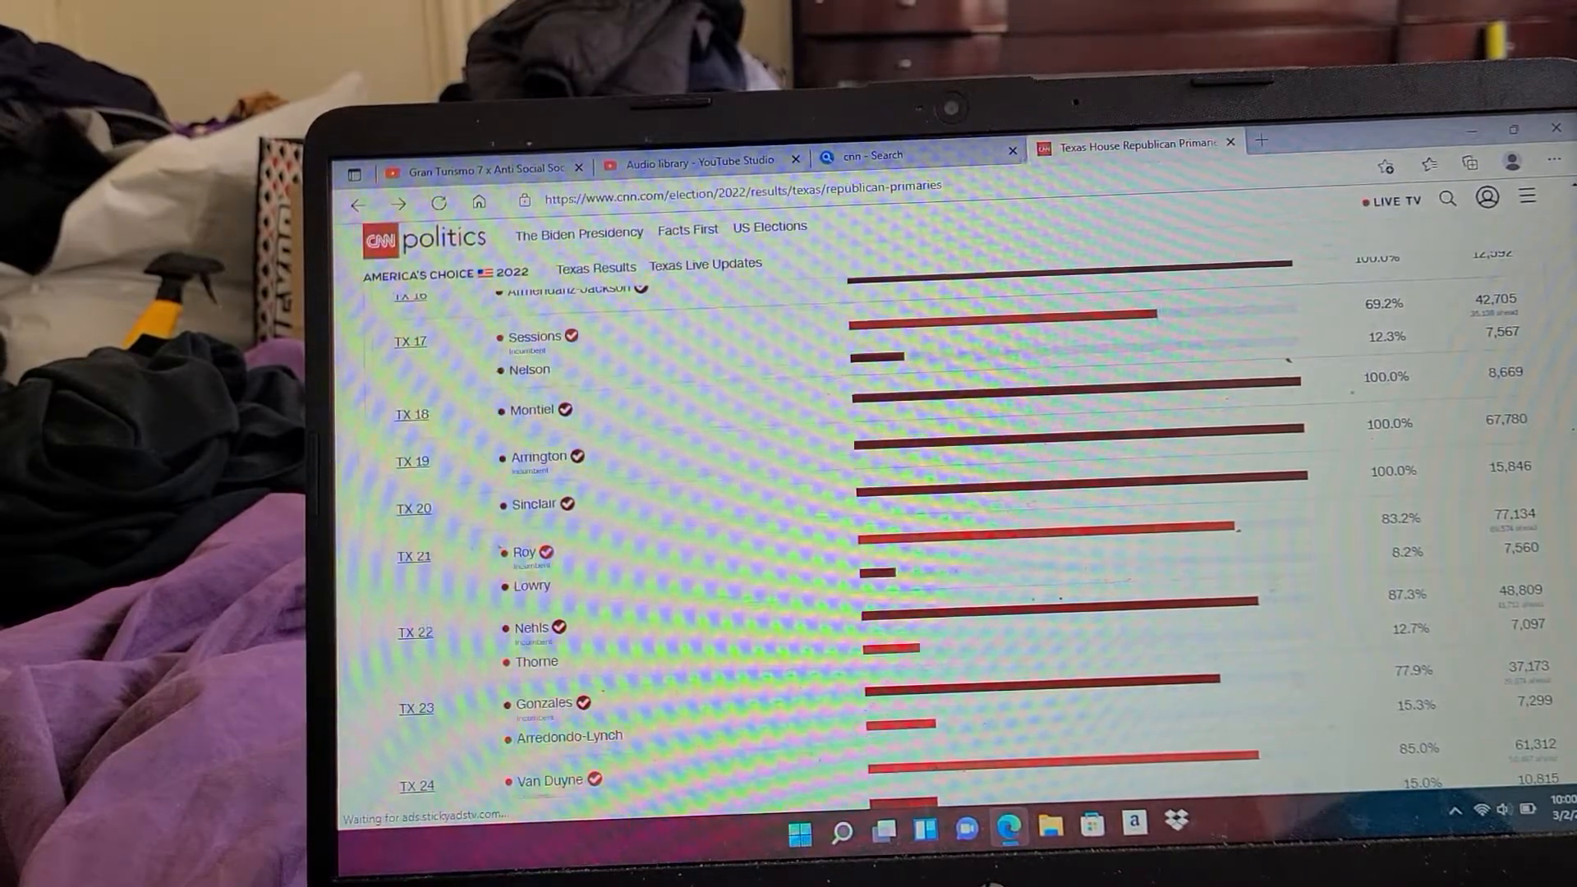
pyautogui.scroll(-3)
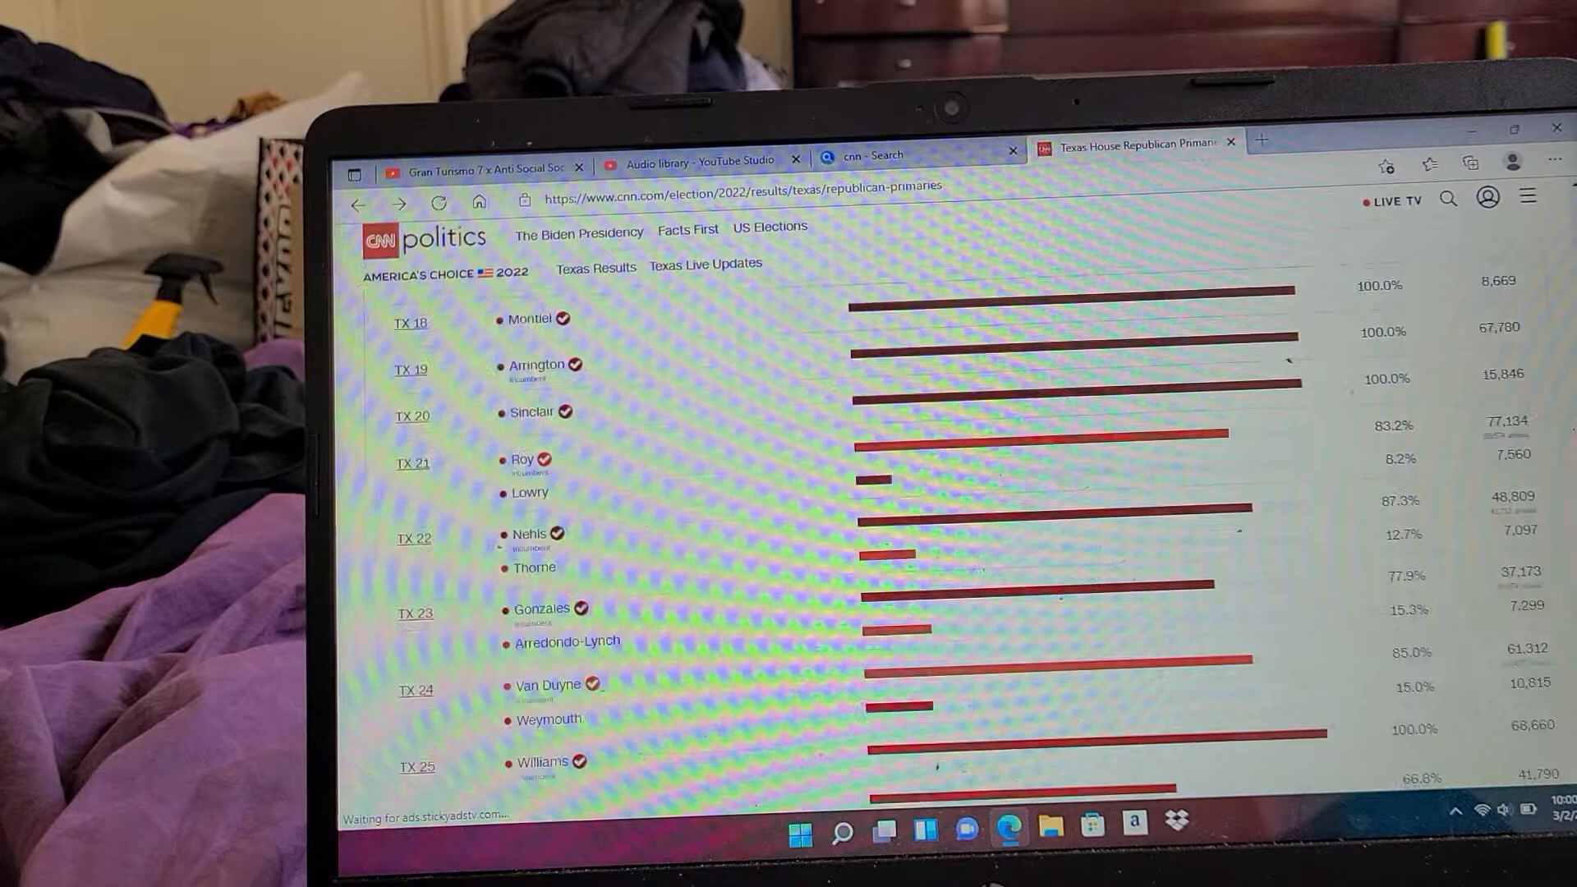
pyautogui.scroll(-3)
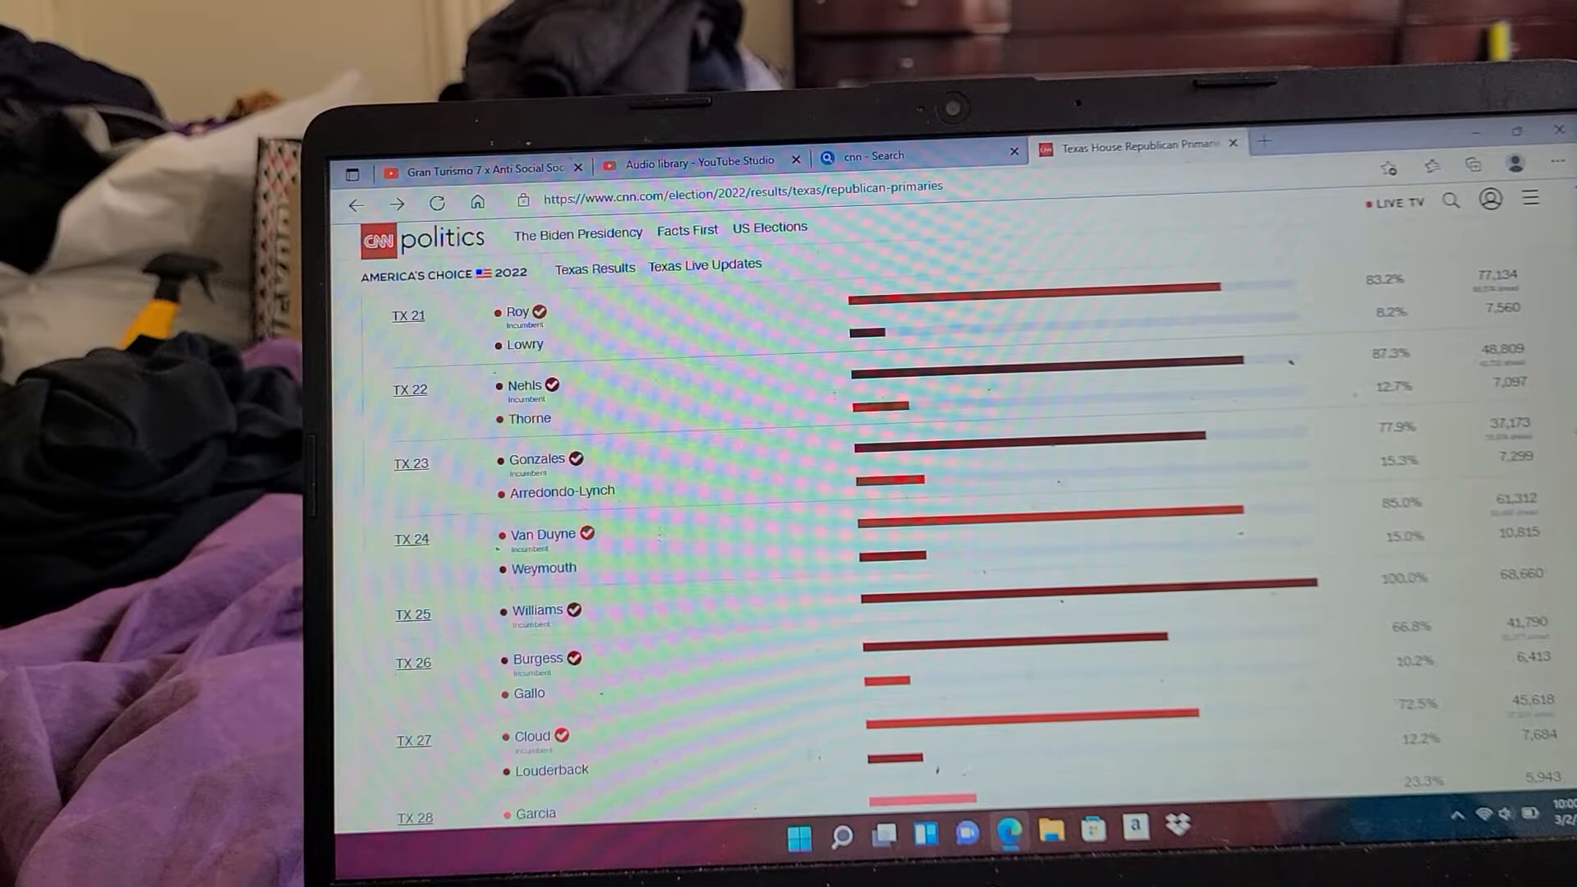
pyautogui.scroll(-3)
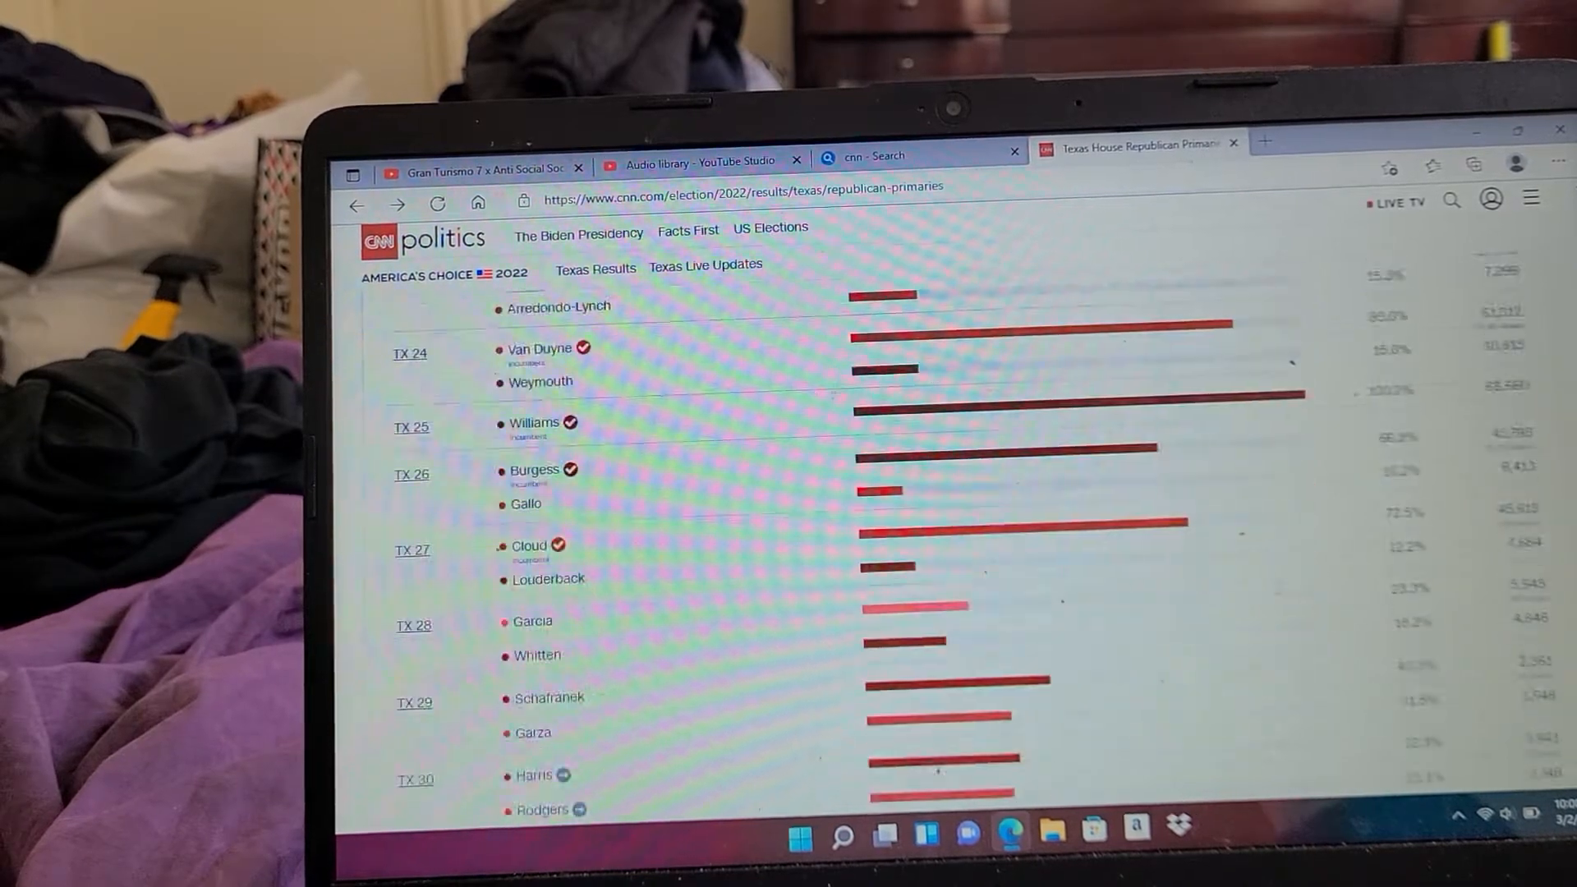
pyautogui.scroll(-3)
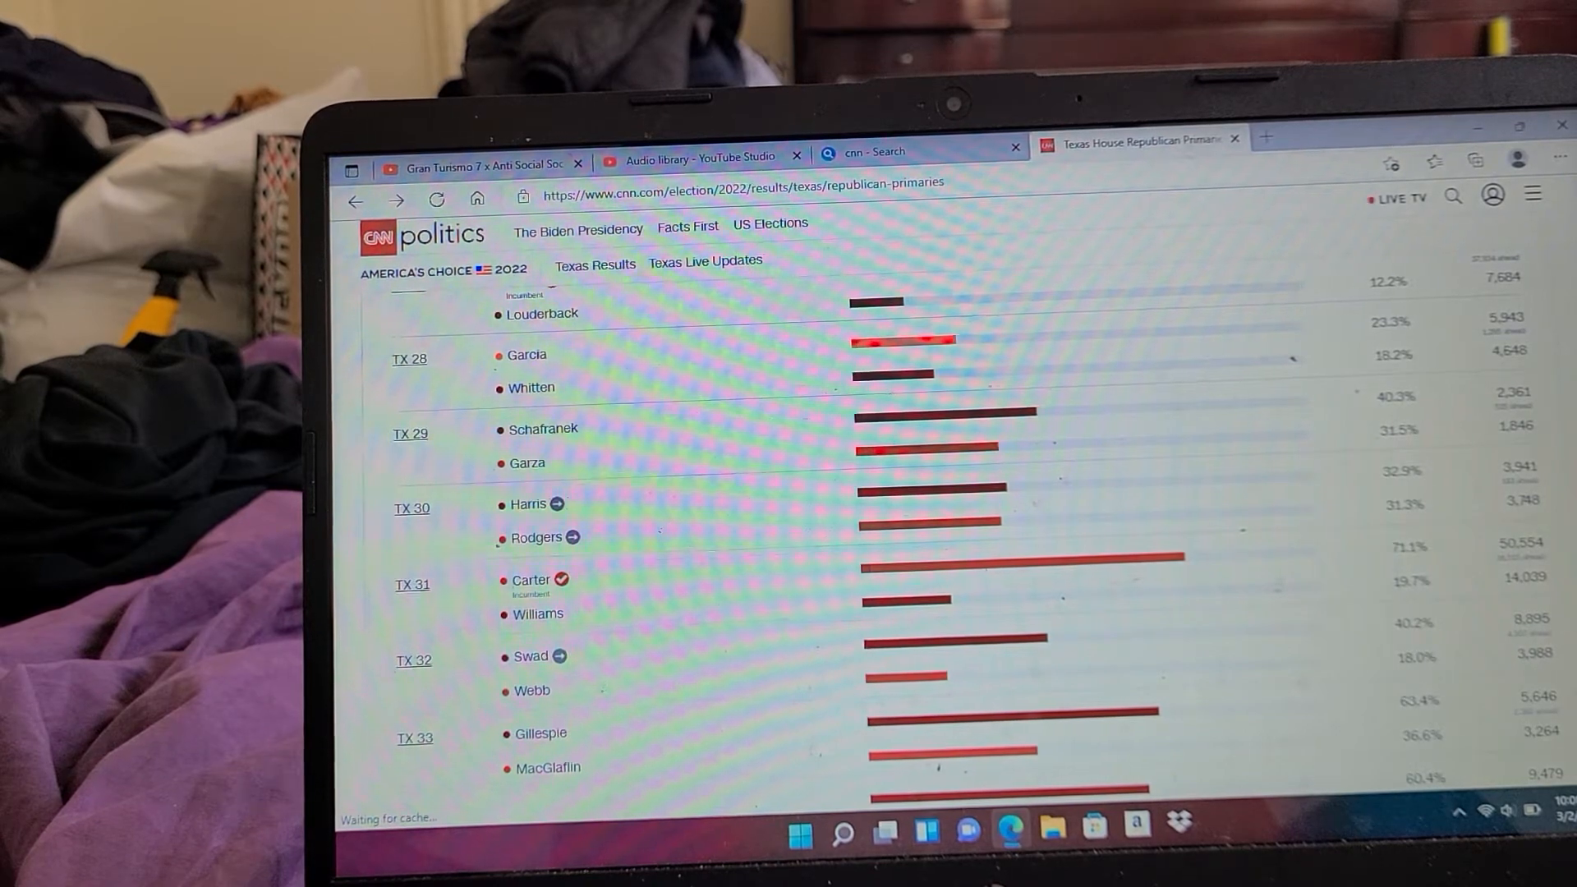
pyautogui.scroll(-3)
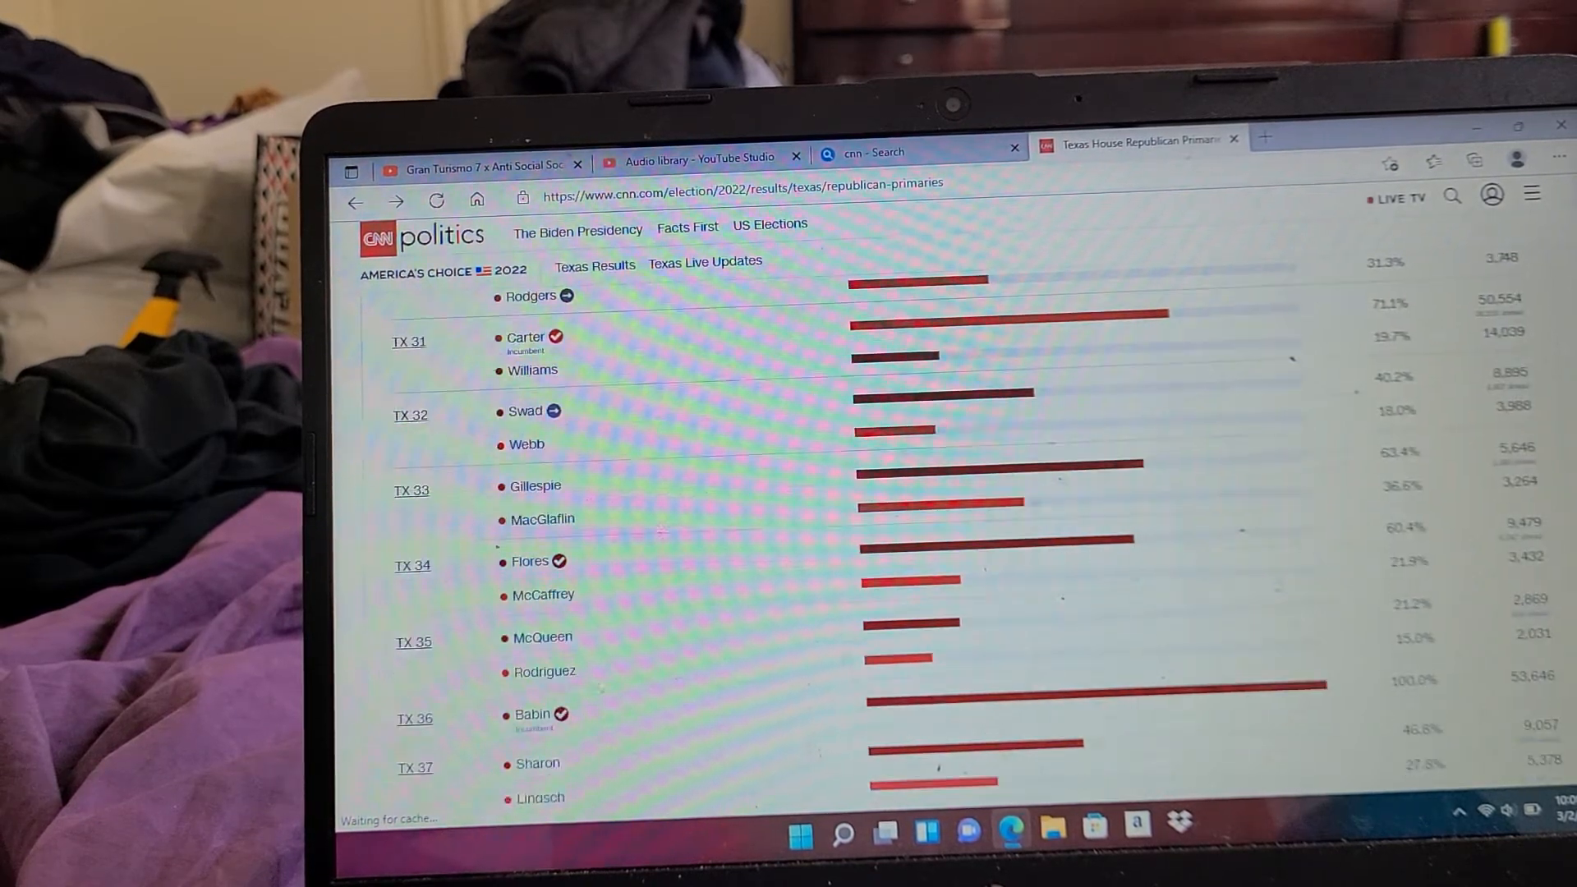
pyautogui.scroll(-3)
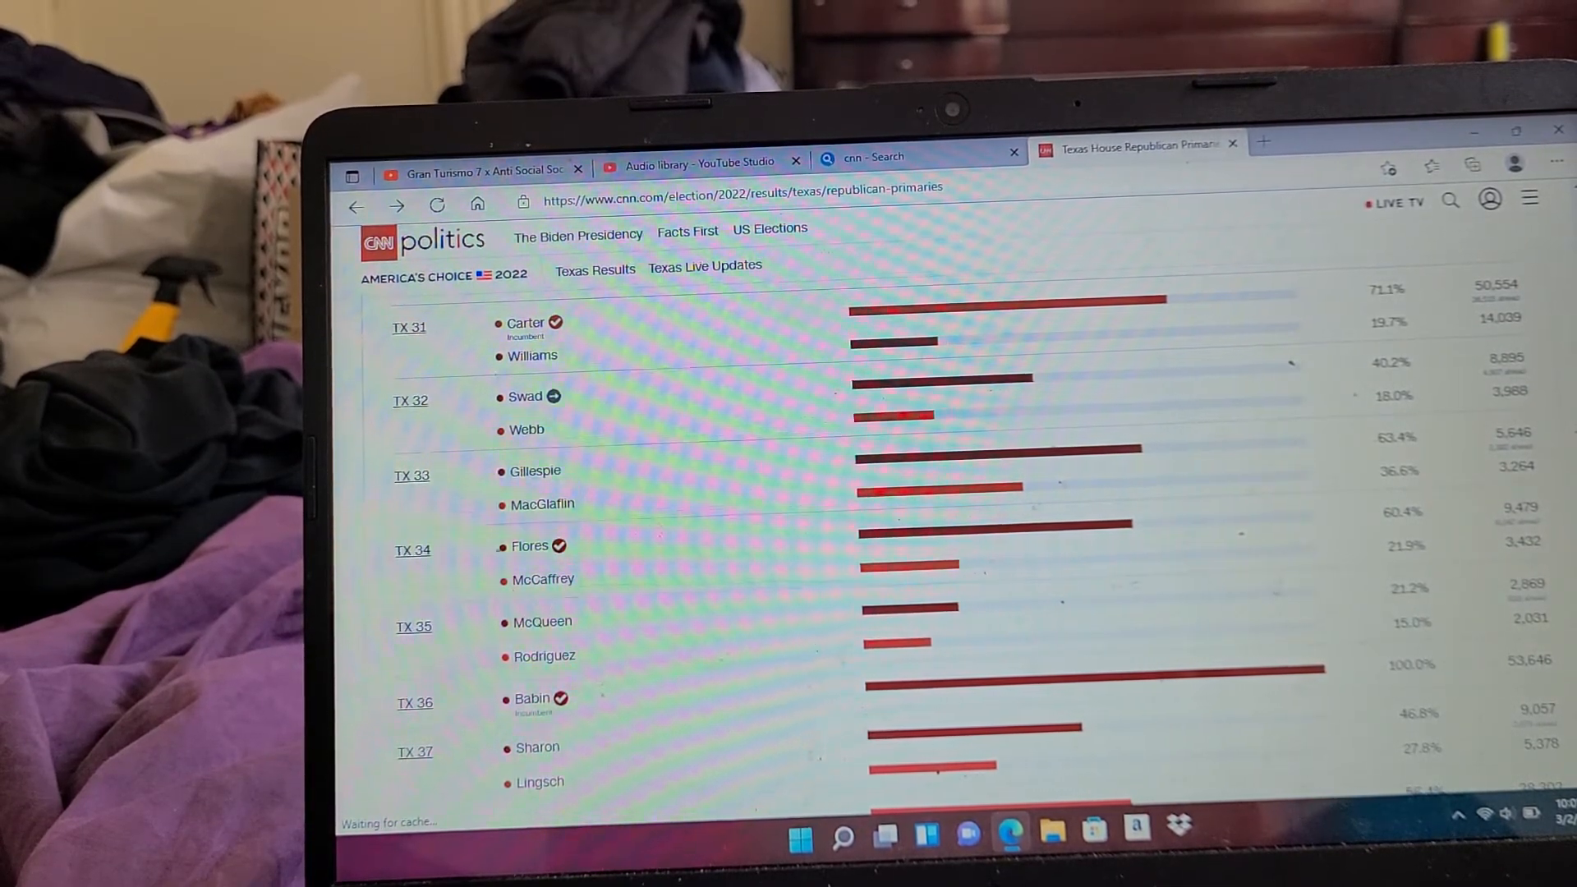
pyautogui.scroll(-3)
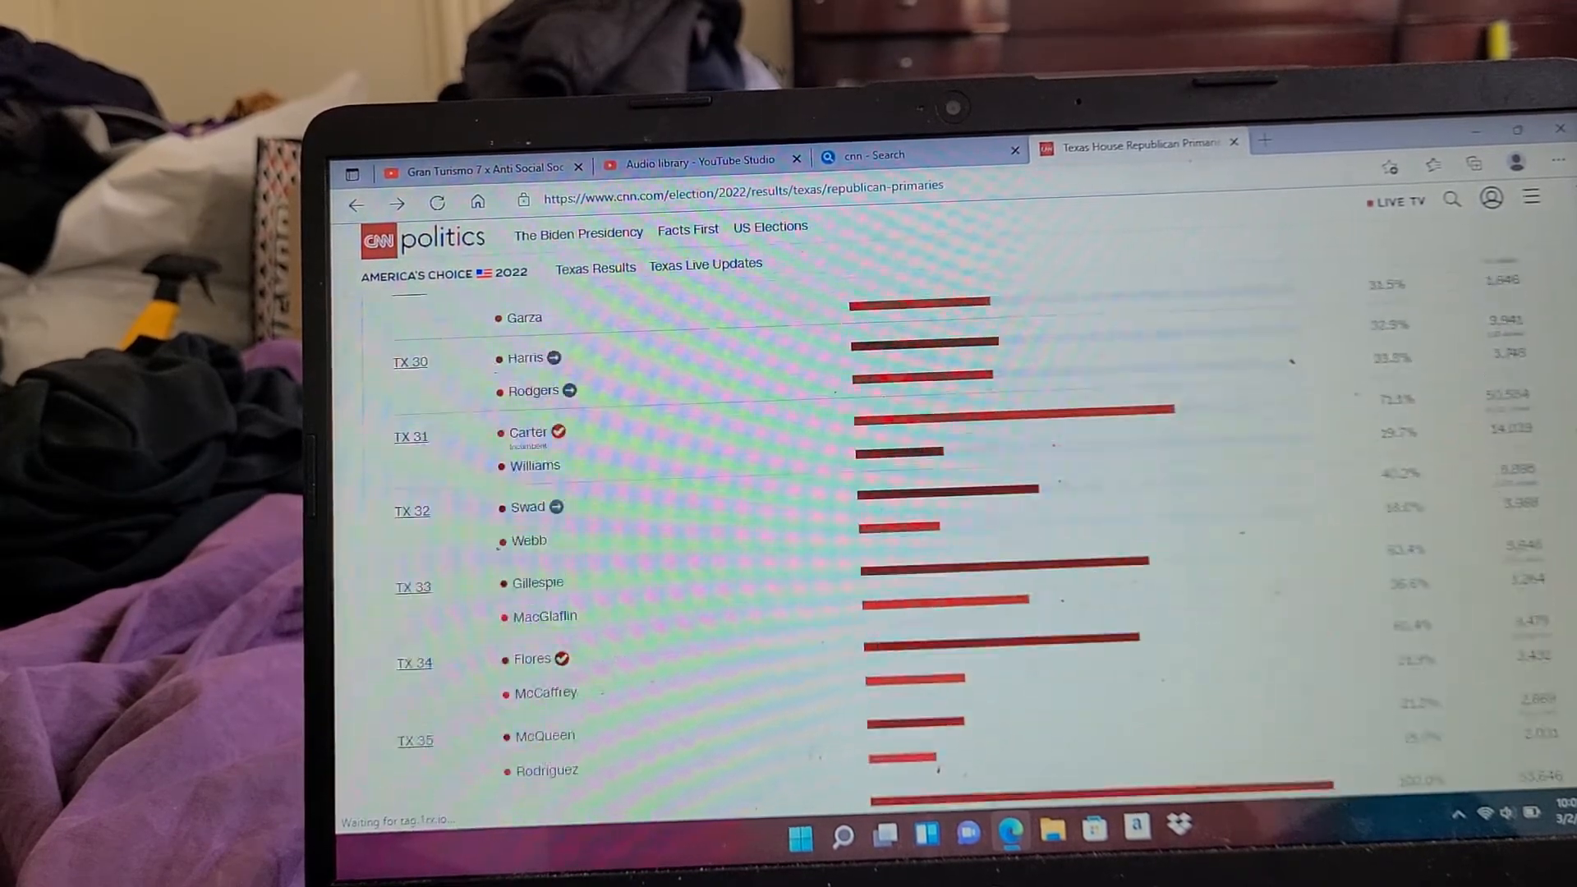
pyautogui.scroll(3)
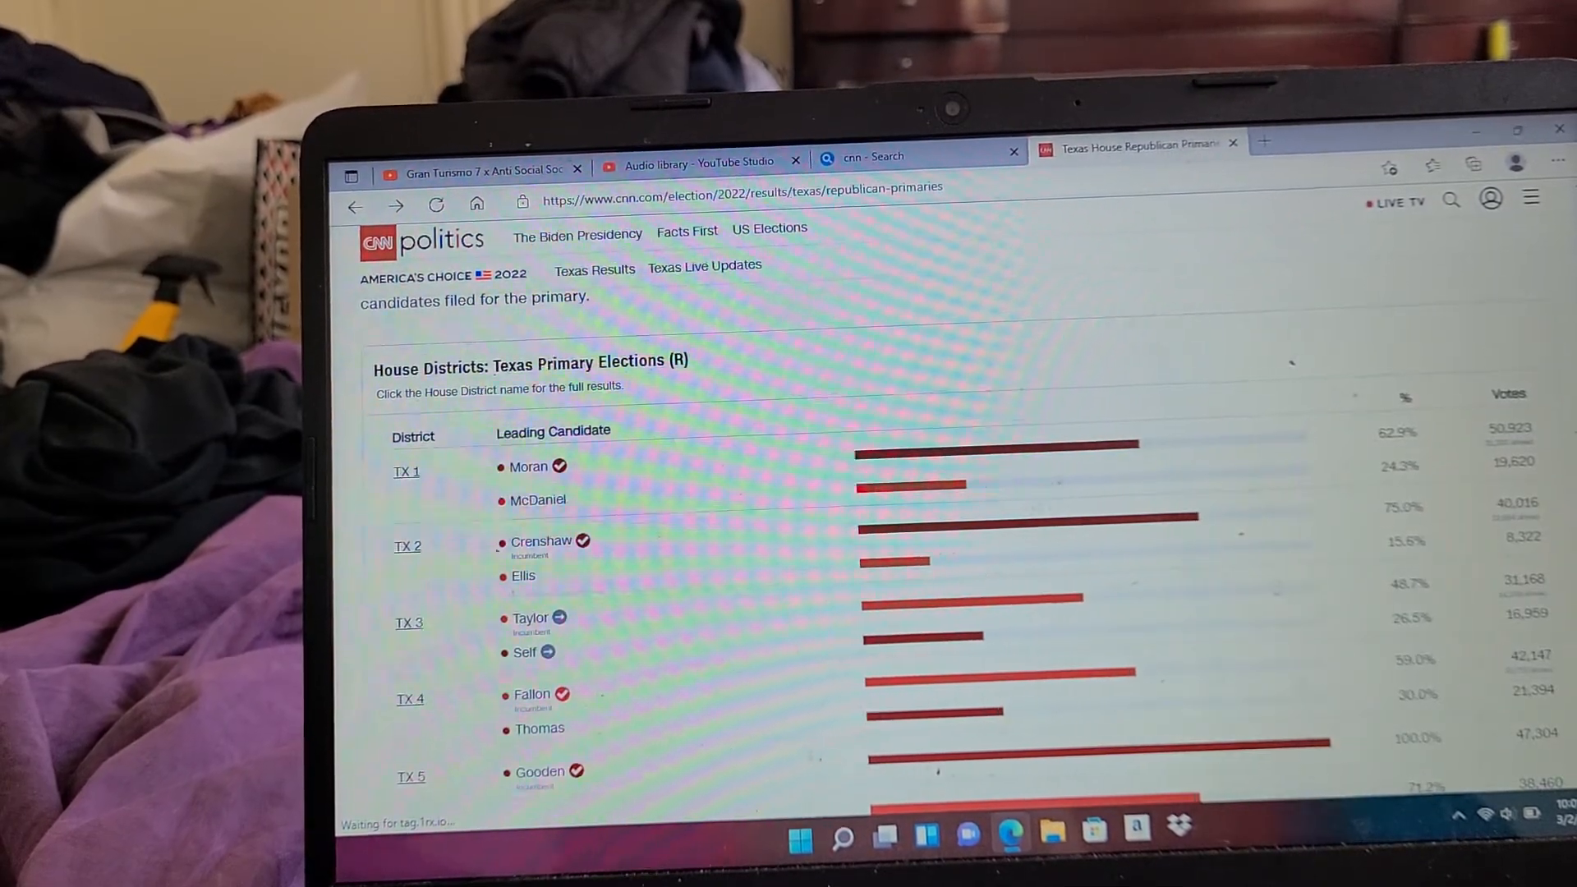
pyautogui.scroll(-3)
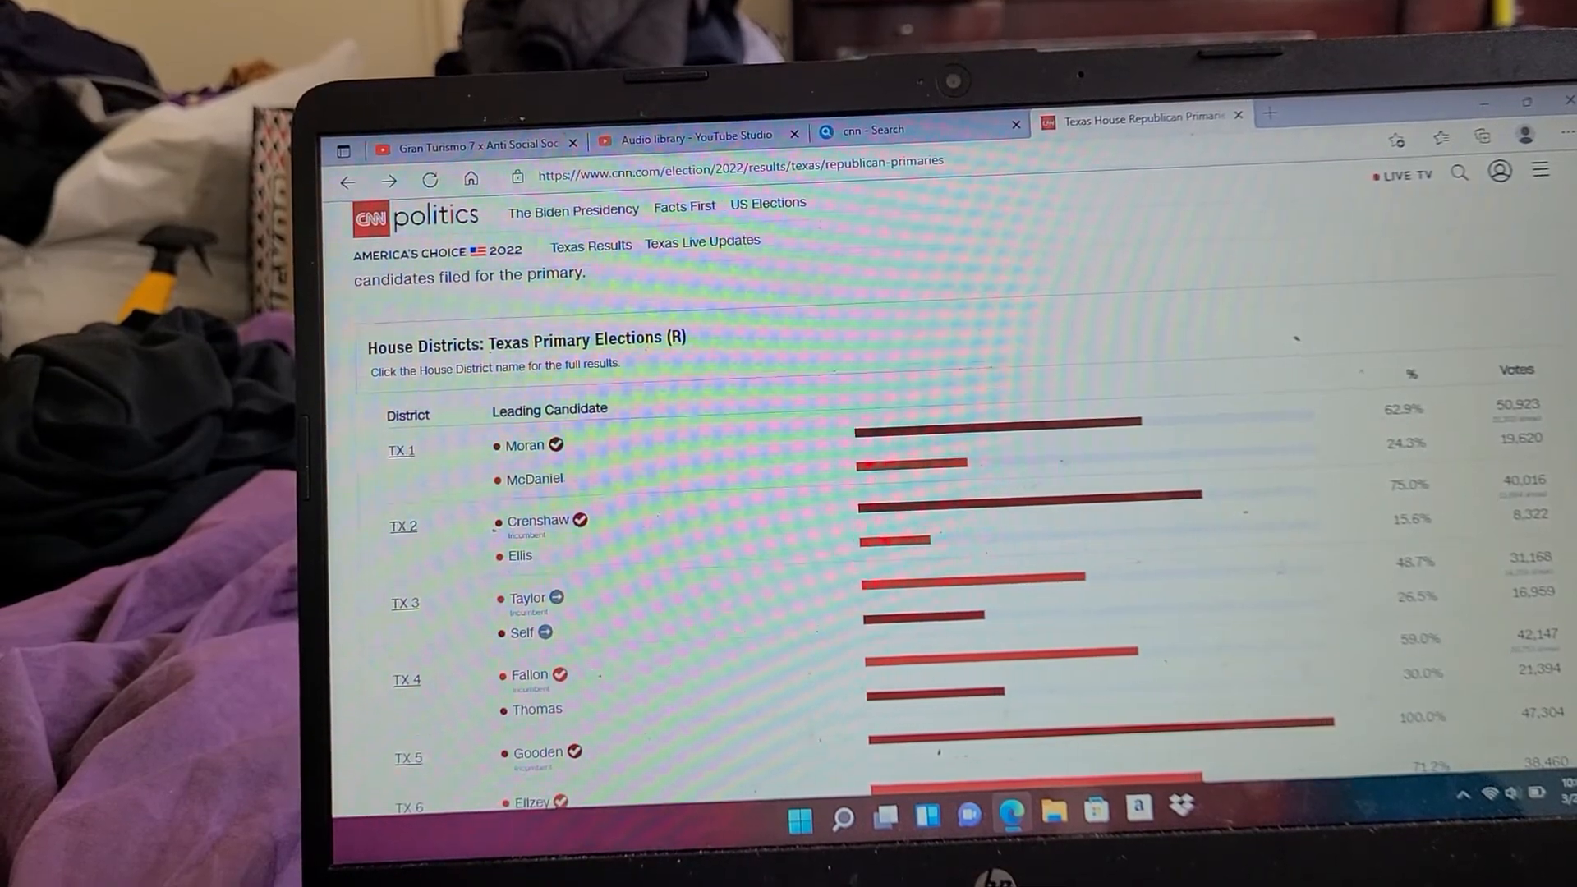